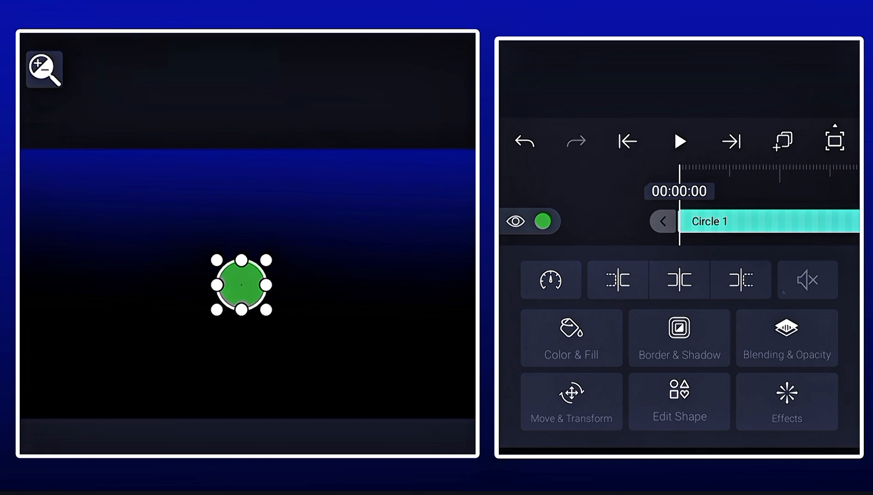
# Step: Add a starting position keyframe to Circle 1 in Move & Transform
pyautogui.click(571, 401)
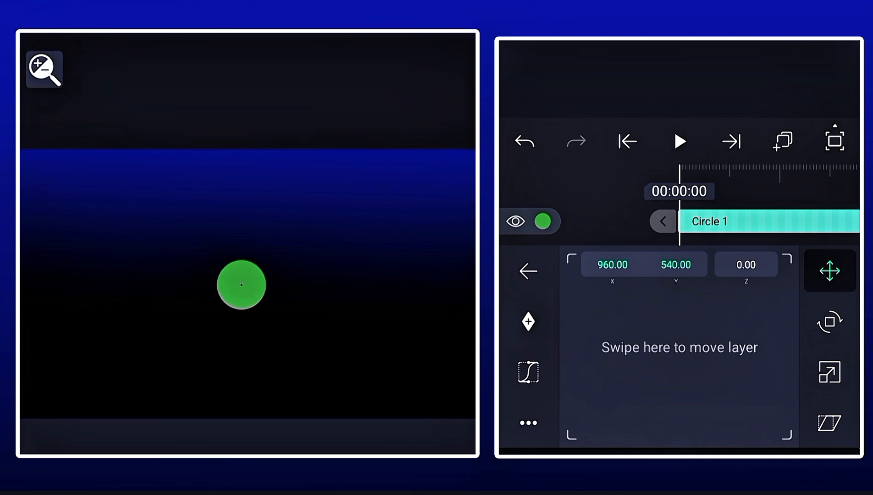
pyautogui.click(526, 321)
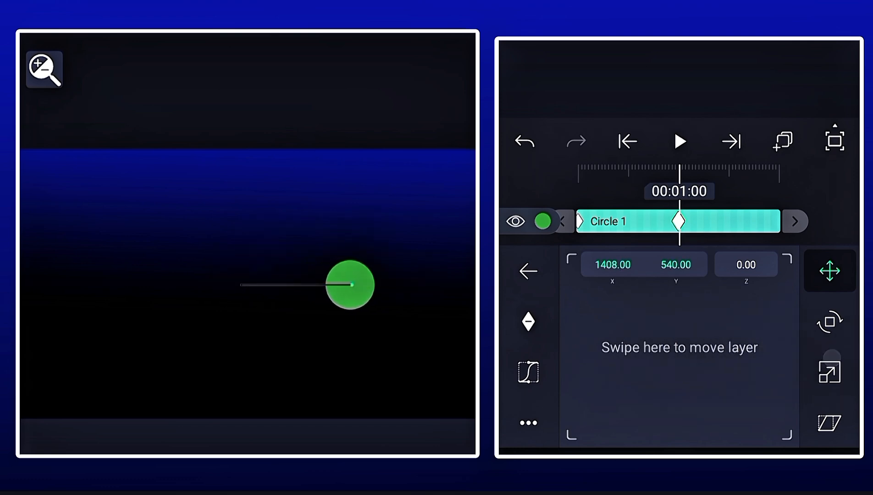
# Step: Push Circle 1 further right to x 1651 and preview the slide several times
pyautogui.moveTo(350, 286); pyautogui.dragTo(409, 285)
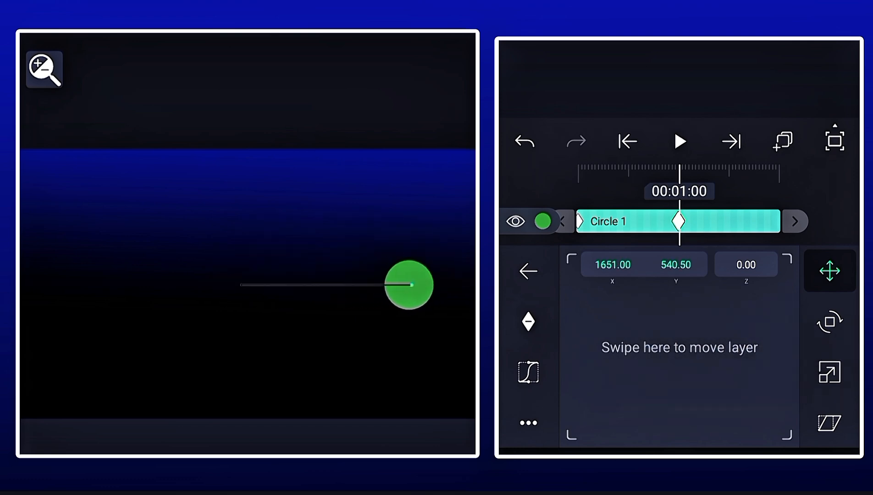
pyautogui.click(678, 141)
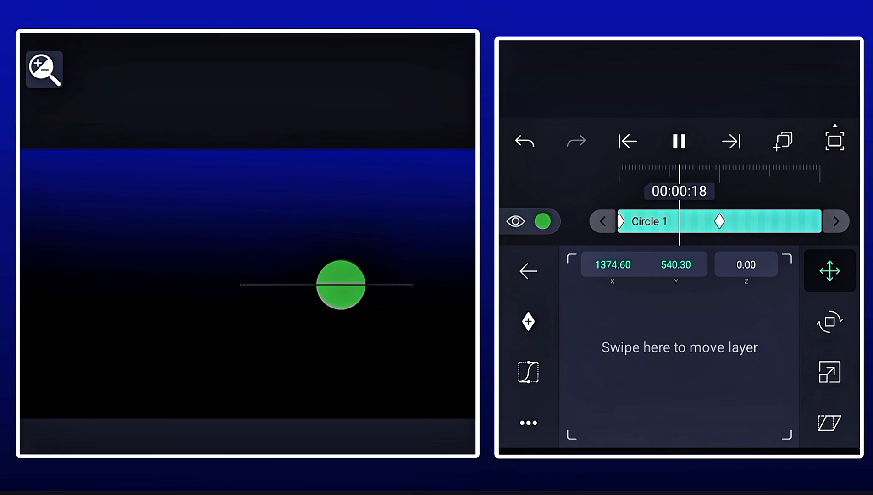
pyautogui.click(628, 140)
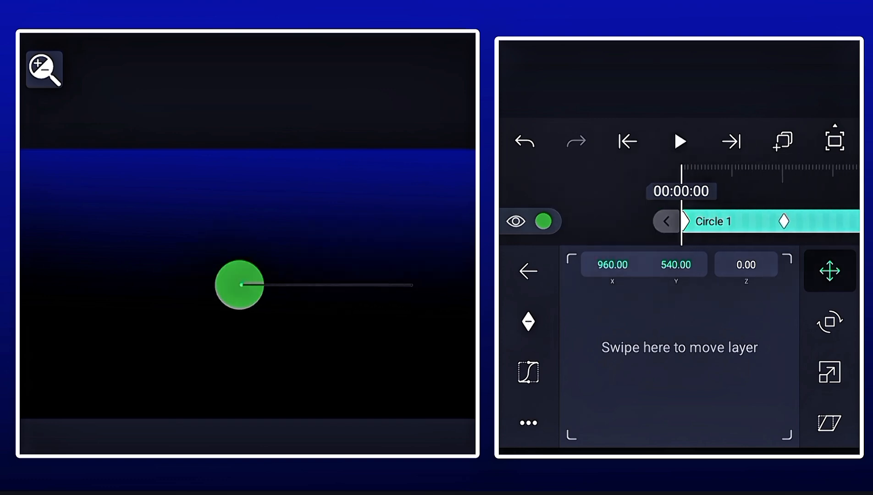
pyautogui.click(680, 141)
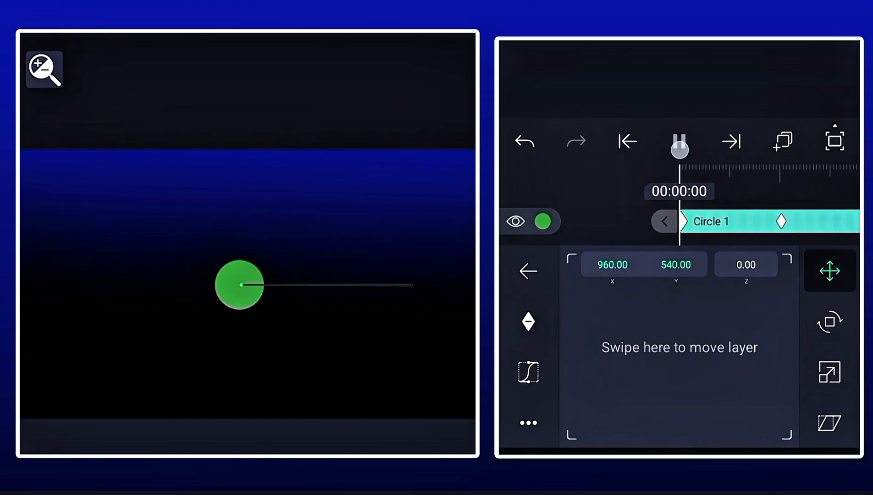
pyautogui.click(678, 140)
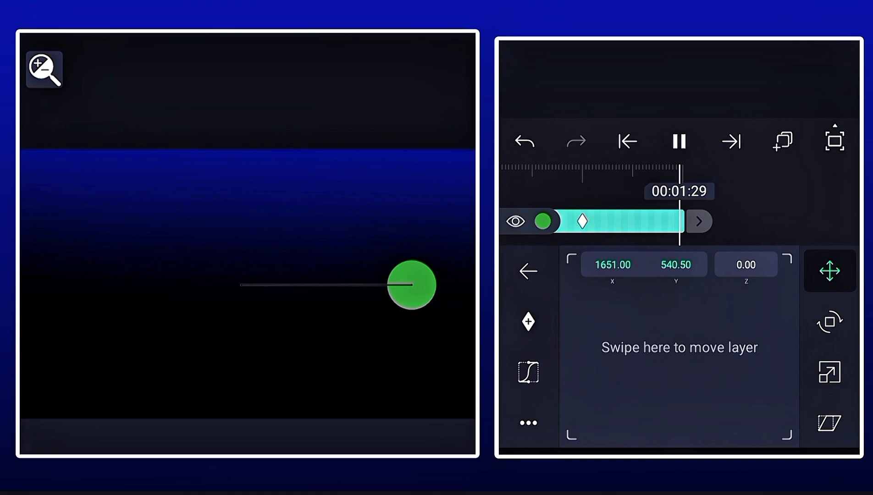
pyautogui.click(628, 140)
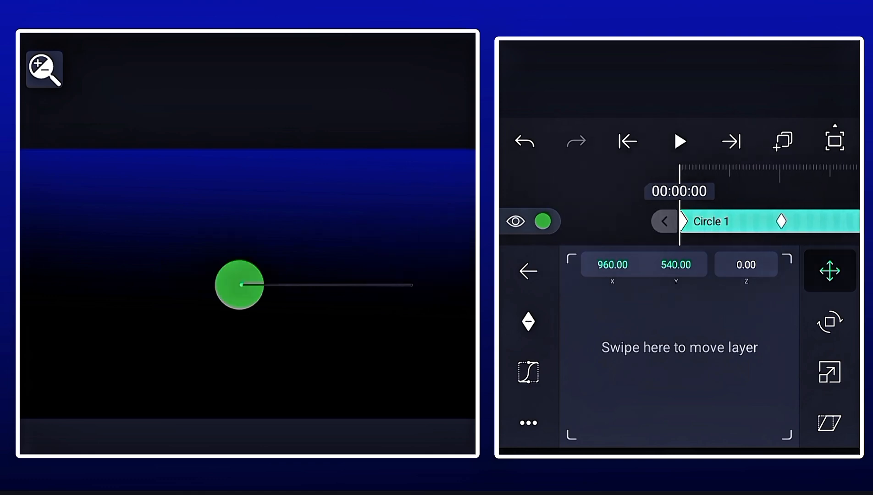
pyautogui.click(678, 141)
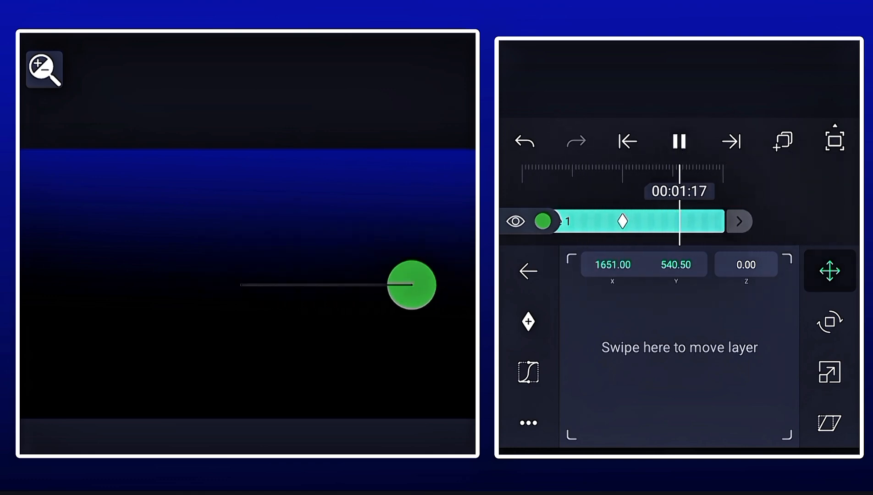
pyautogui.click(677, 141)
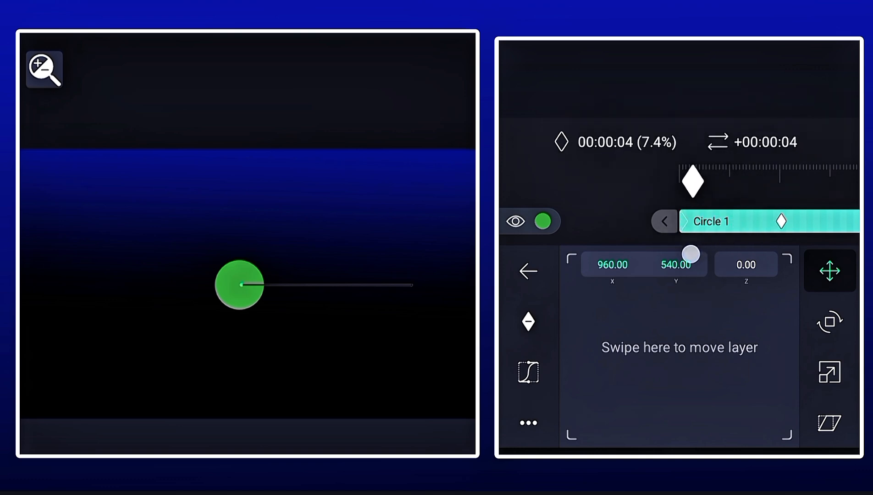
# Step: Drag Circle 1's starting keyframe back toward zero on the timeline
pyautogui.moveTo(693, 254); pyautogui.dragTo(670, 249)
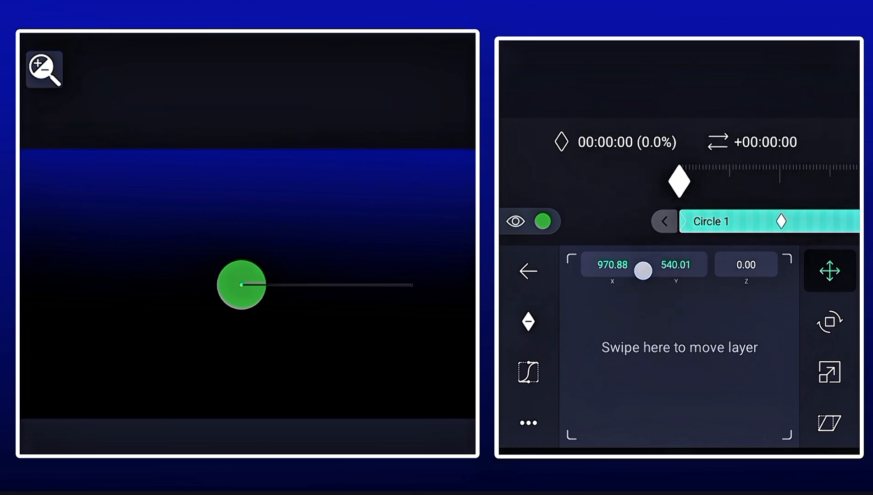
pyautogui.moveTo(642, 270); pyautogui.dragTo(660, 290)
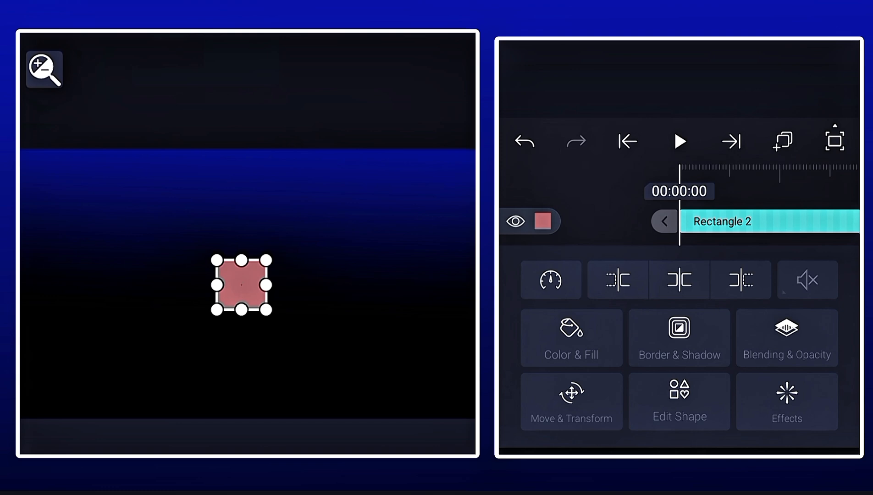
# Step: Keyframe Rectangle 2's fill from red to blue, then open Blending & Opacity
pyautogui.click(569, 338)
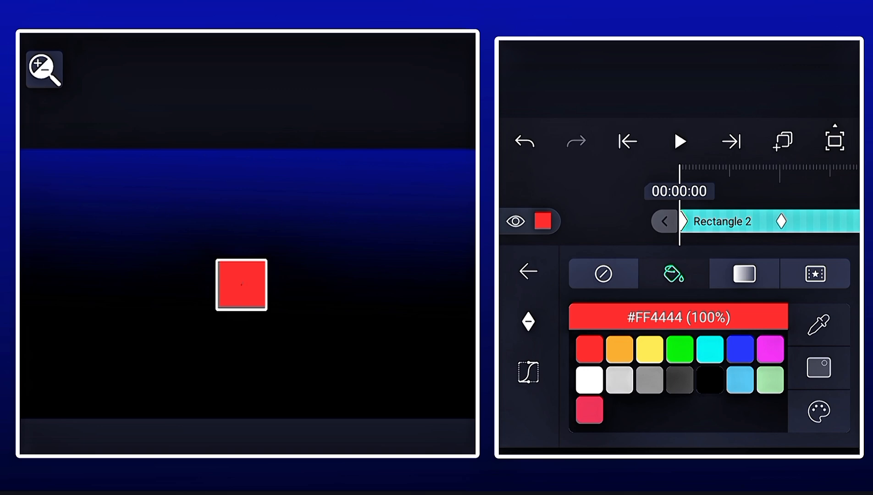
pyautogui.click(740, 347)
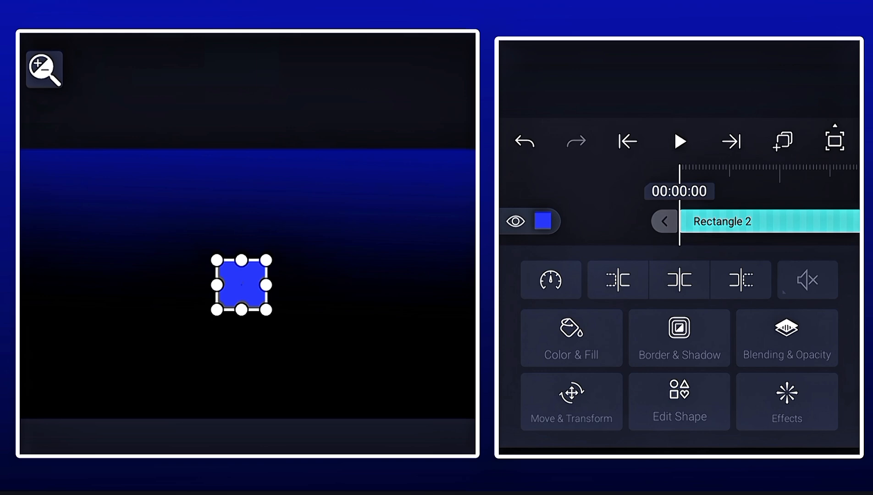
pyautogui.click(786, 337)
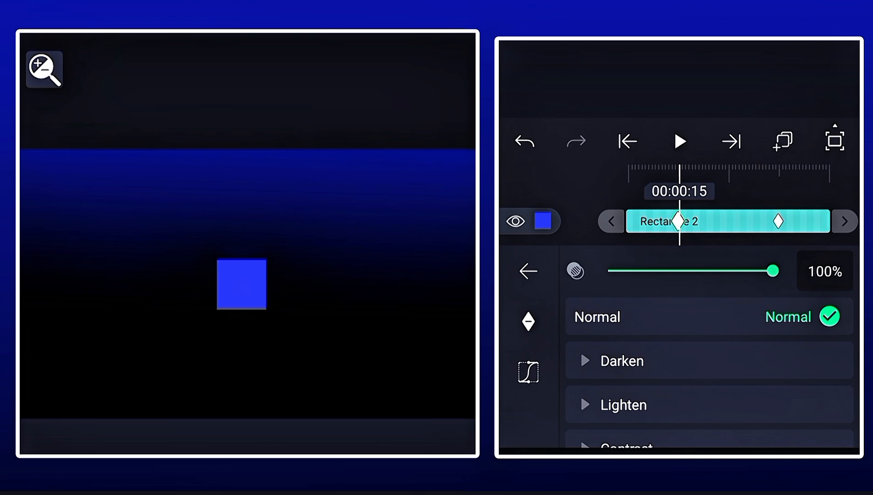
# Step: Set Rectangle 2's opacity to 0% and preview the animation
pyautogui.moveTo(773, 272); pyautogui.dragTo(608, 271)
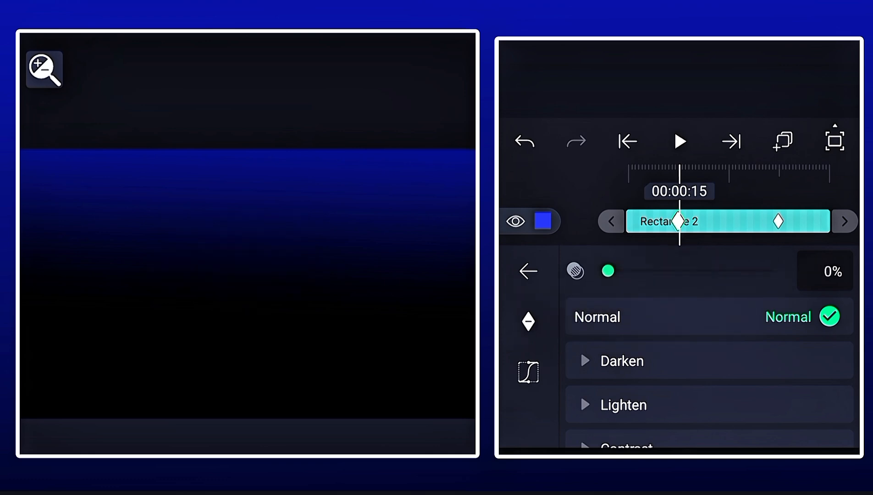
pyautogui.click(527, 271)
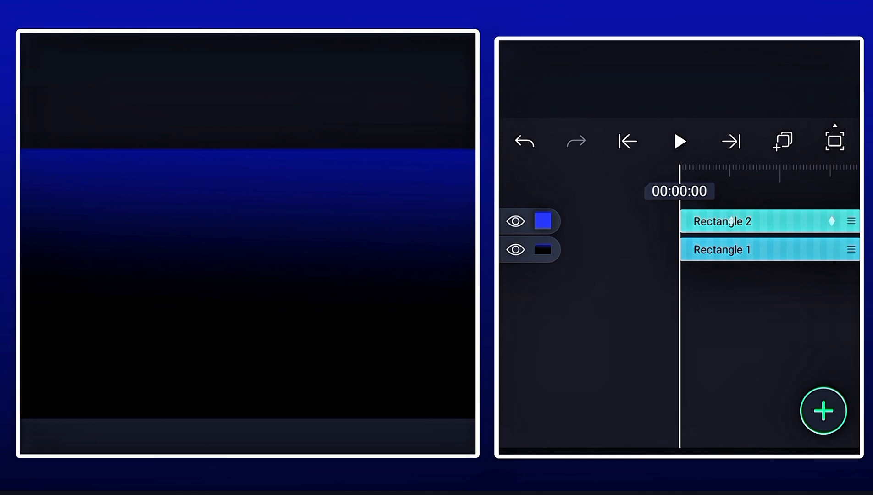
pyautogui.click(678, 141)
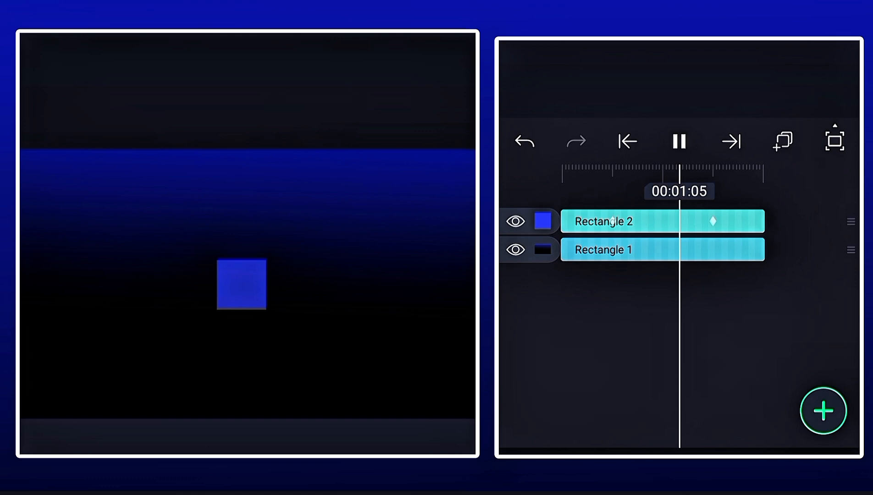
pyautogui.click(677, 140)
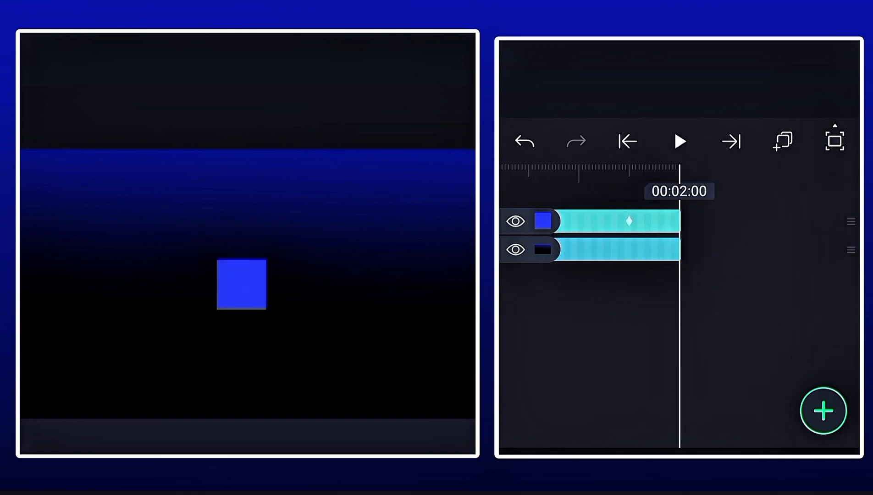
pyautogui.click(678, 141)
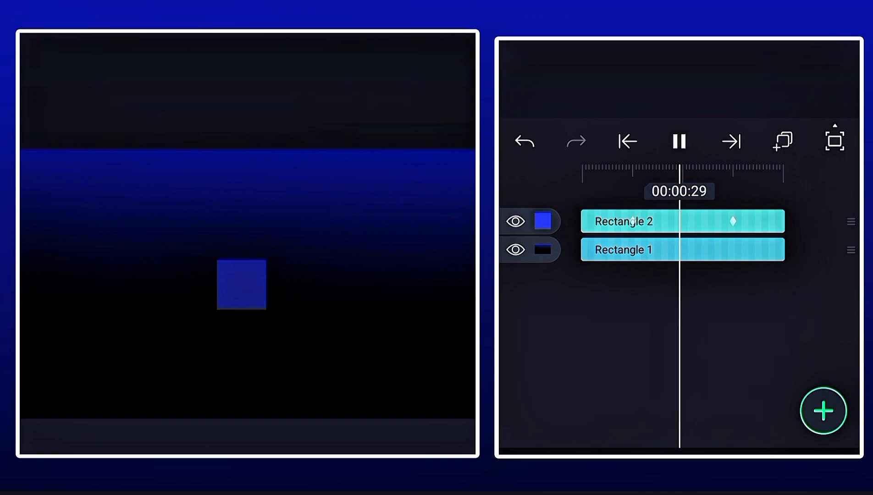
# Step: Reselect Rectangle 2 and raise its opacity back to full for the fade-in
pyautogui.click(627, 140)
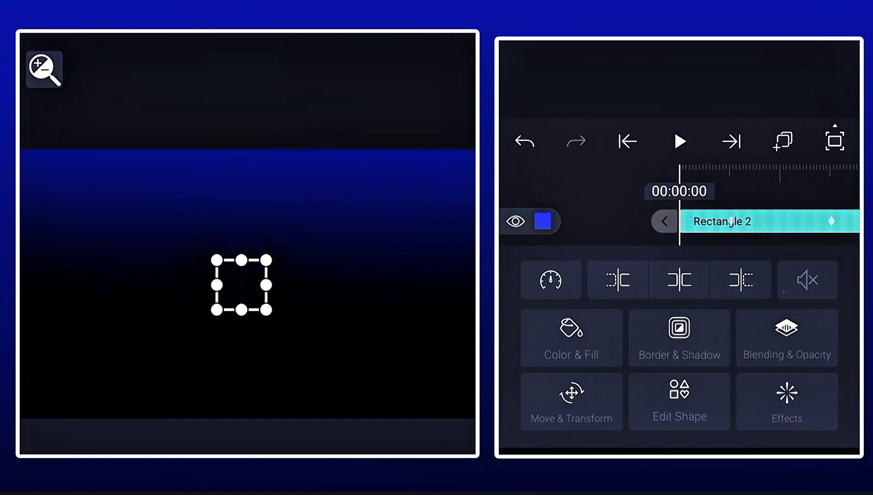
pyautogui.click(786, 338)
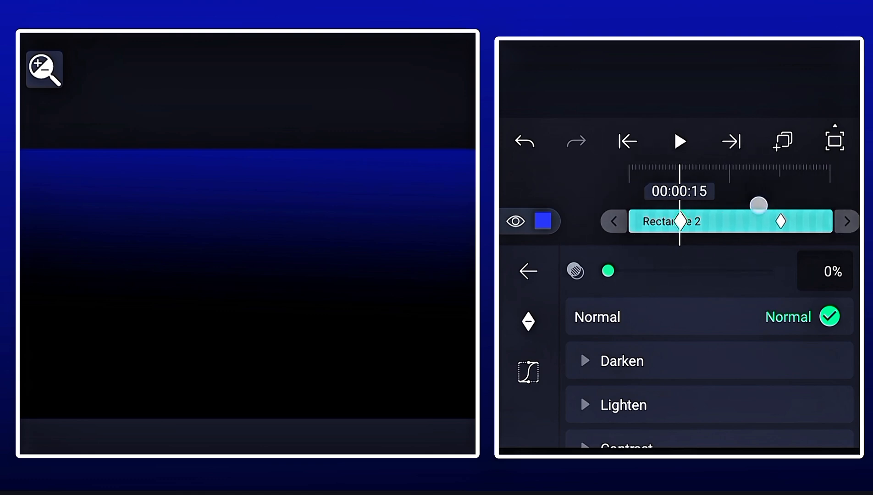
pyautogui.moveTo(607, 272); pyautogui.dragTo(774, 271)
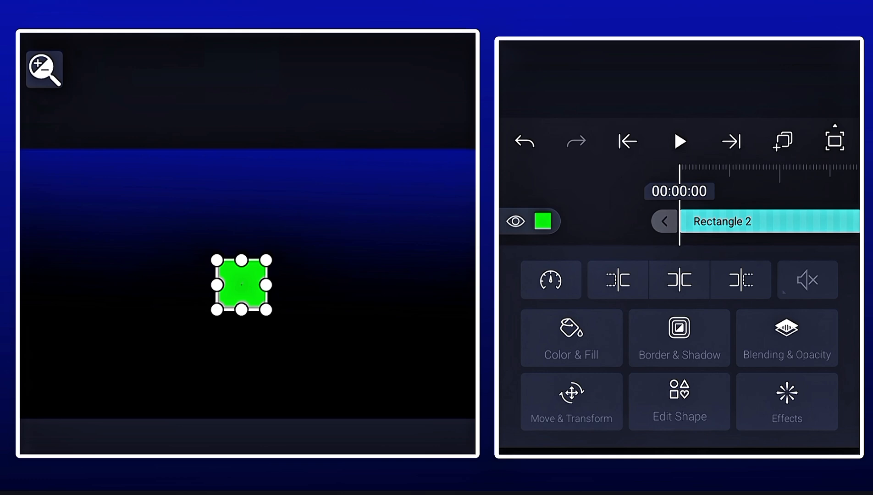
# Step: Add rotation keyframes at 00:00:15 and 00:01:15, turning the square to -288°
pyautogui.click(570, 401)
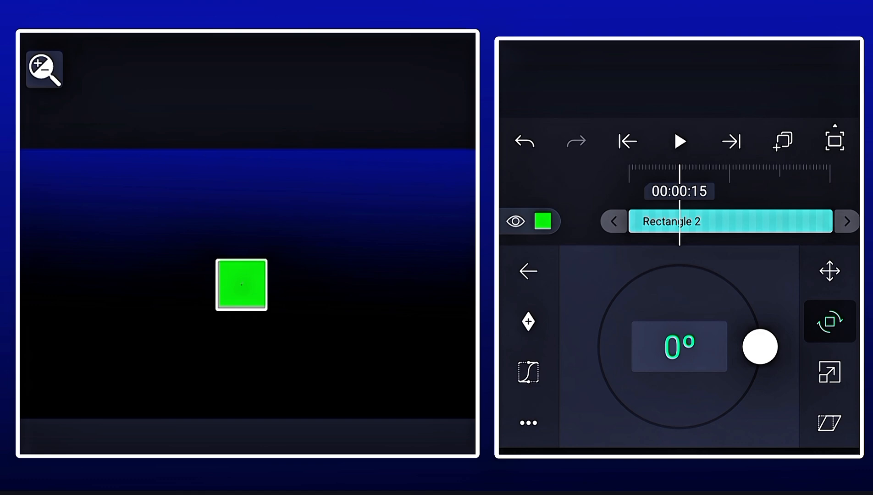
pyautogui.click(528, 322)
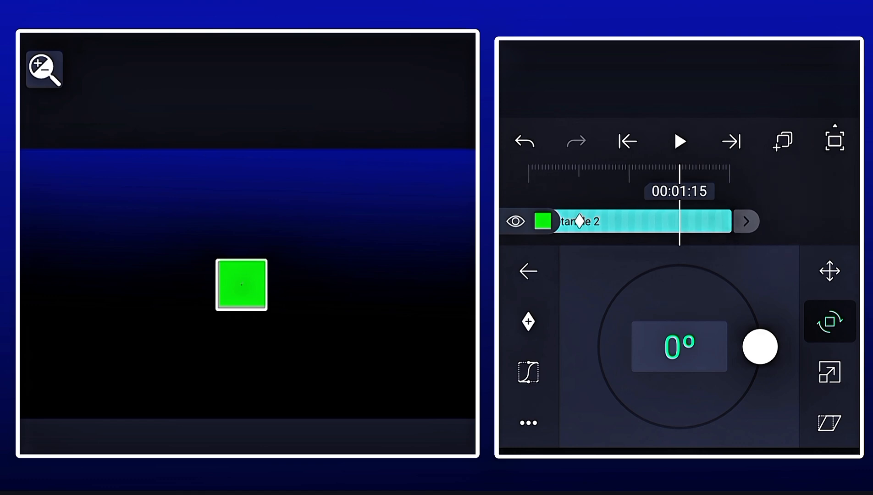
pyautogui.click(527, 321)
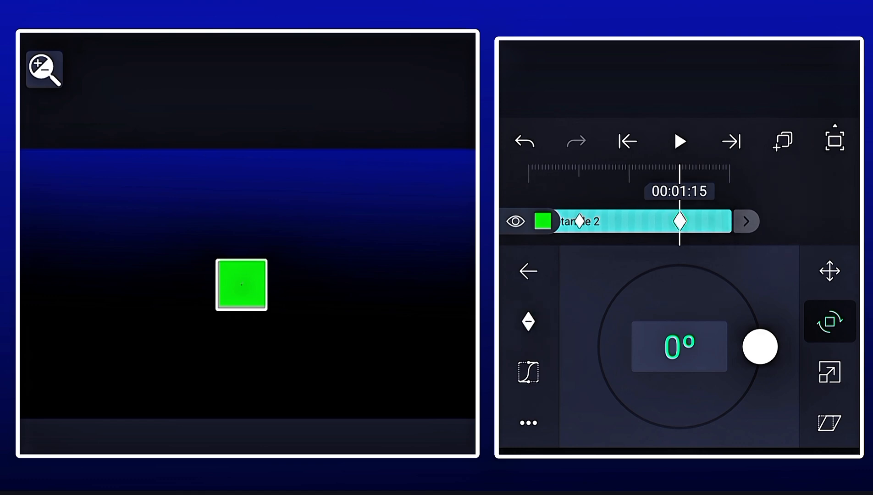
pyautogui.moveTo(758, 347); pyautogui.dragTo(733, 404)
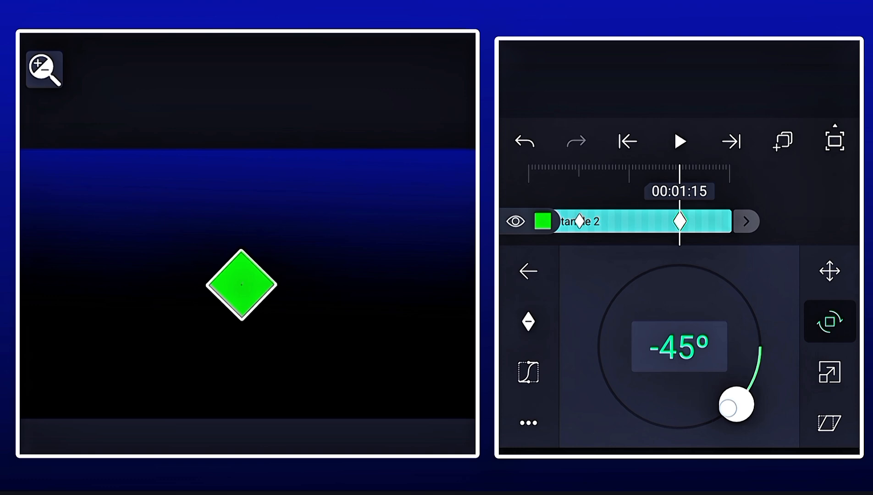
pyautogui.moveTo(735, 404); pyautogui.dragTo(704, 270)
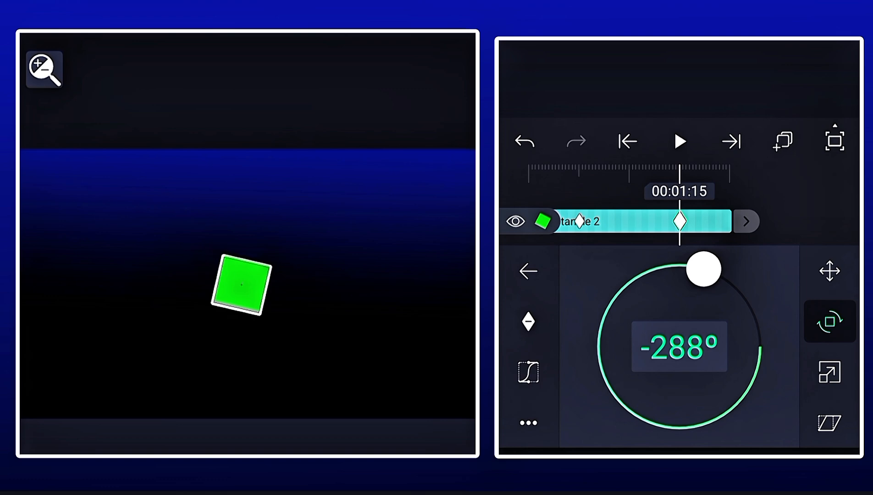
# Step: Scrub through the rotation and play it back
pyautogui.moveTo(703, 268); pyautogui.dragTo(758, 347)
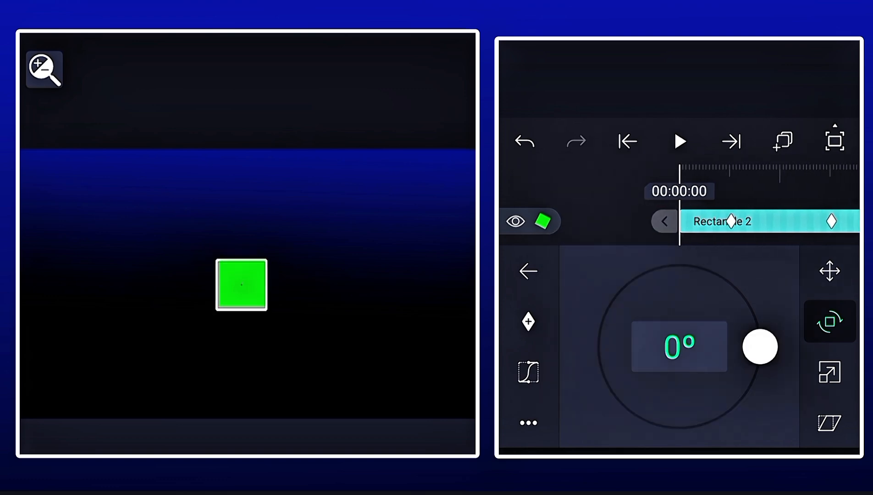
pyautogui.moveTo(758, 347); pyautogui.dragTo(696, 426)
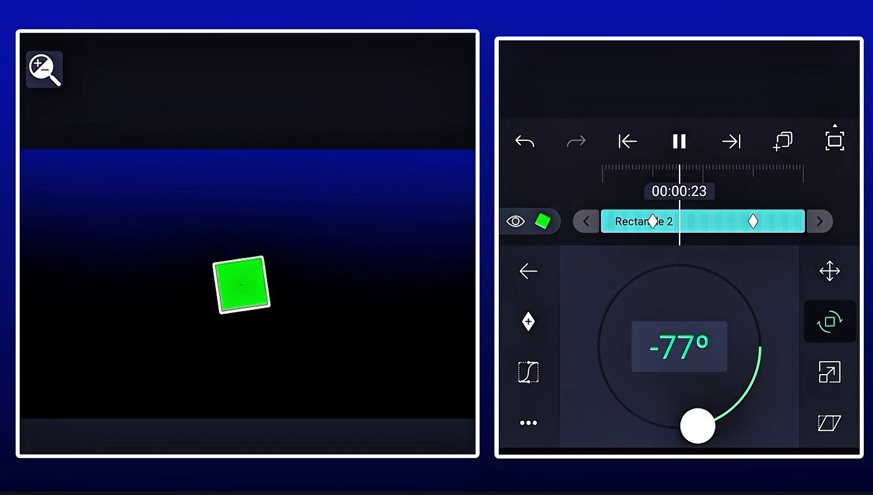
pyautogui.moveTo(698, 426); pyautogui.dragTo(698, 269)
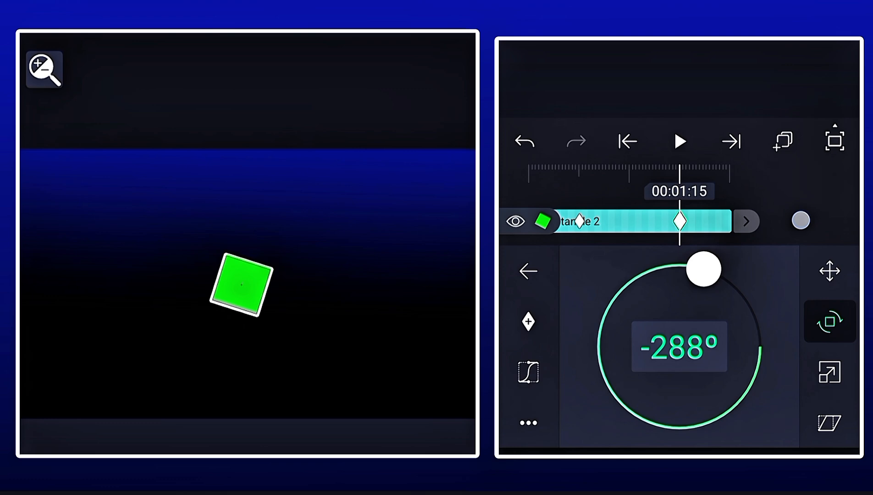
pyautogui.click(678, 140)
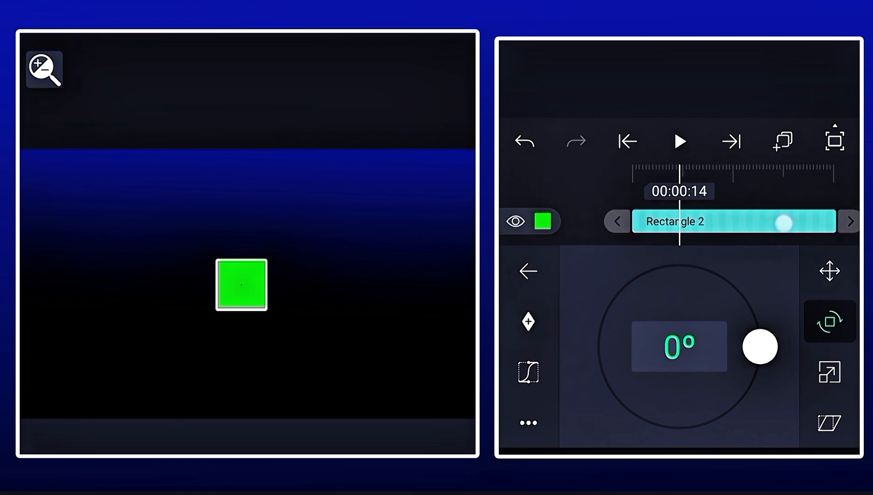
# Step: Keyframe Rectangle 2's scale from 200 × 200 to much larger and preview the growth
pyautogui.click(829, 373)
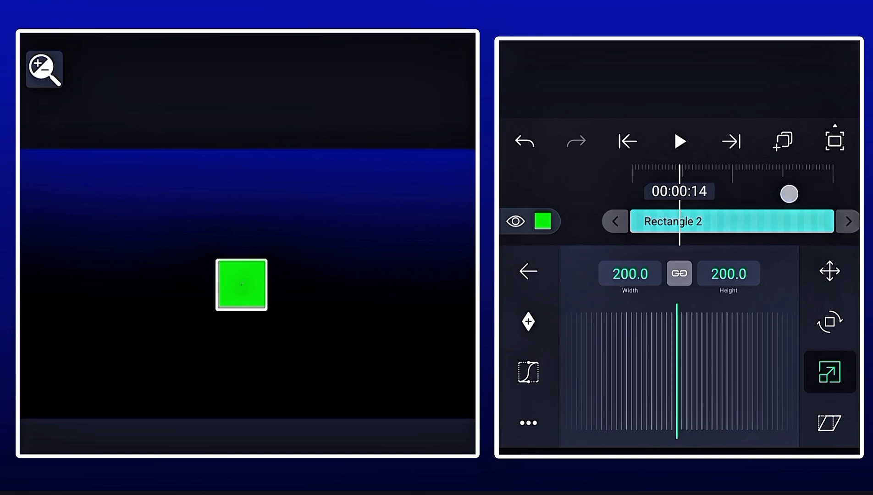
pyautogui.click(527, 321)
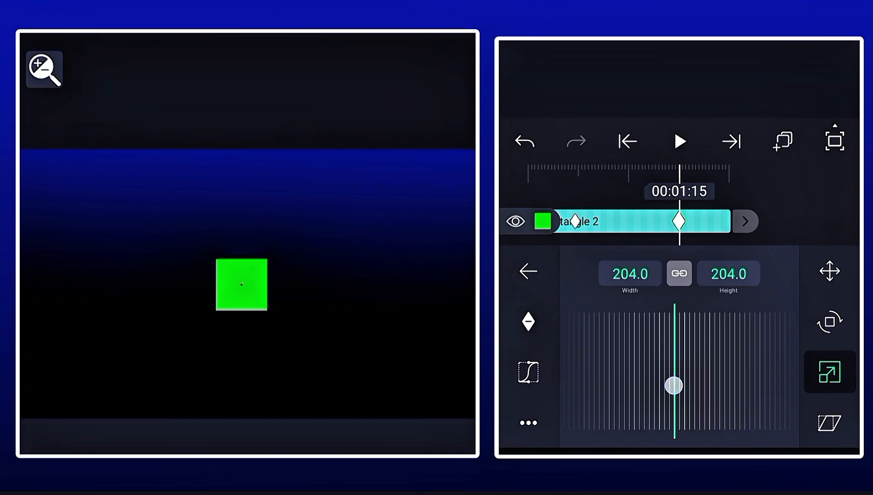
pyautogui.moveTo(673, 384); pyautogui.dragTo(673, 311)
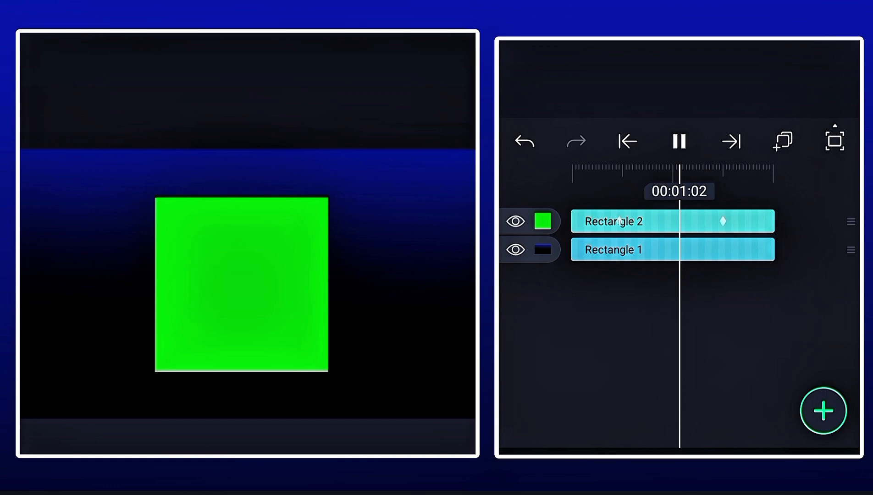
pyautogui.click(626, 140)
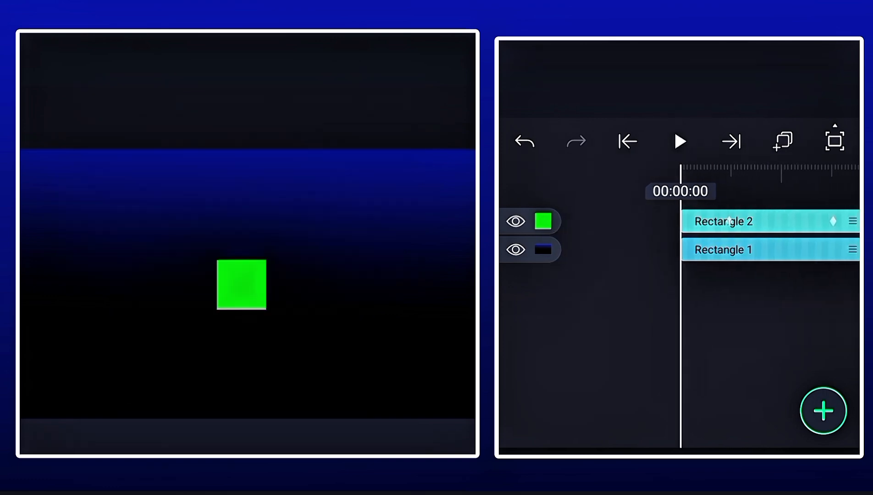
pyautogui.click(679, 141)
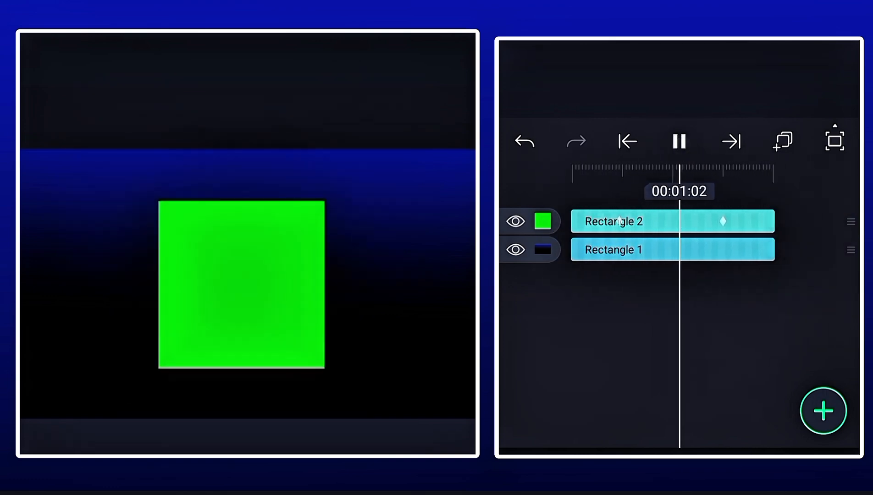